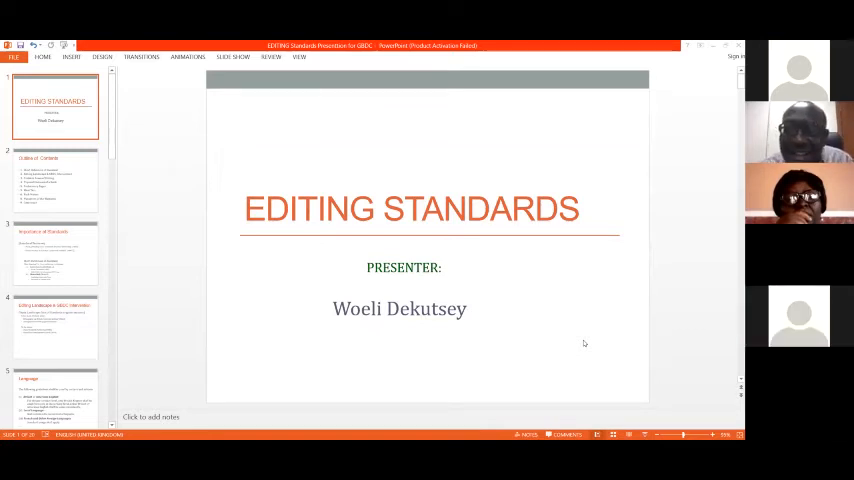
{"action": "mouse_move", "coordinate": [562, 359]}
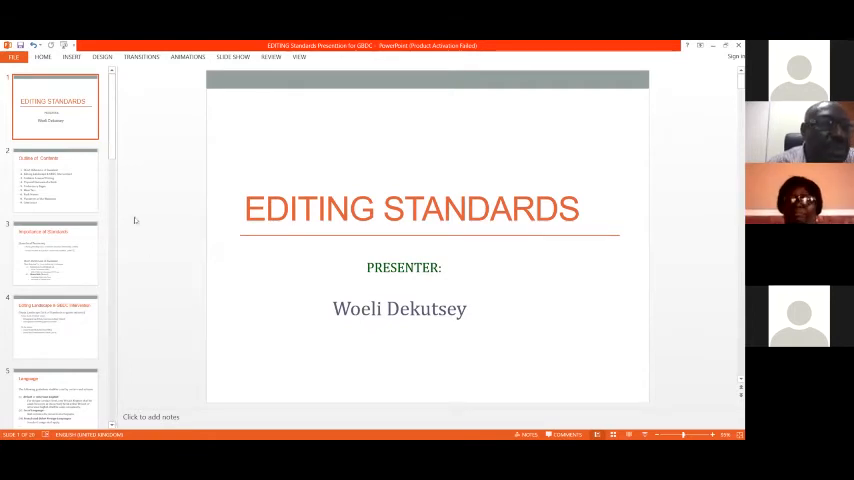
{"action": "mouse_move", "coordinate": [67, 174]}
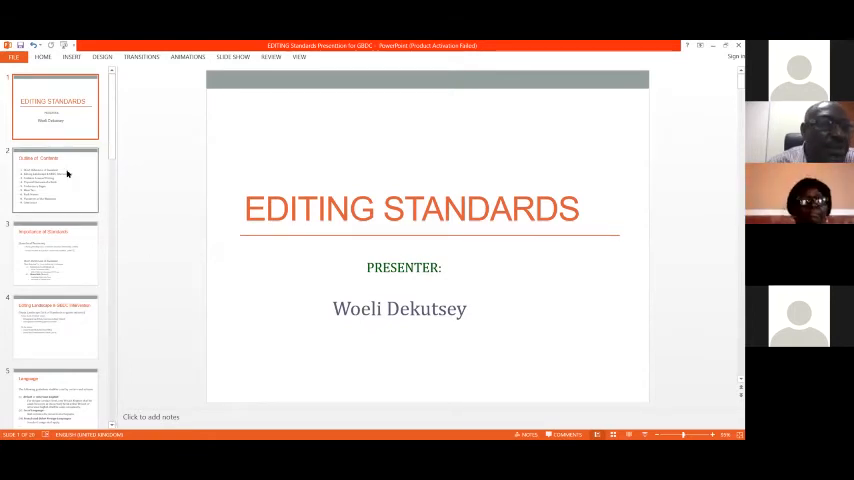
Step: Show slide 4, 'Editing Landscape & GBDC Intervention', on Ghana's lack of standards
{"action": "left_click", "coordinate": [55, 180]}
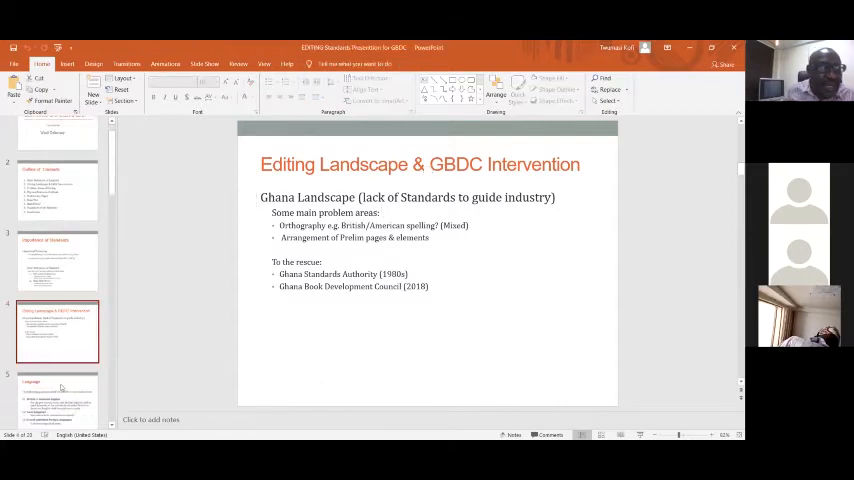
Step: Scroll the slide thumbnails down toward slide 6, 'Problem Areas of Editing'
{"action": "scroll", "scroll_direction": "down", "scroll_amount": 3}
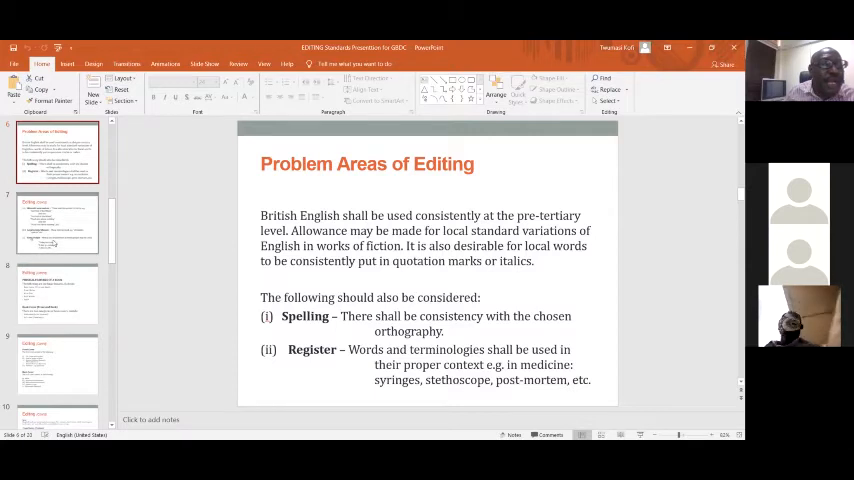
Step: Show slide 8, listing a book's physical features and the two cover categories
{"action": "left_click", "coordinate": [57, 222]}
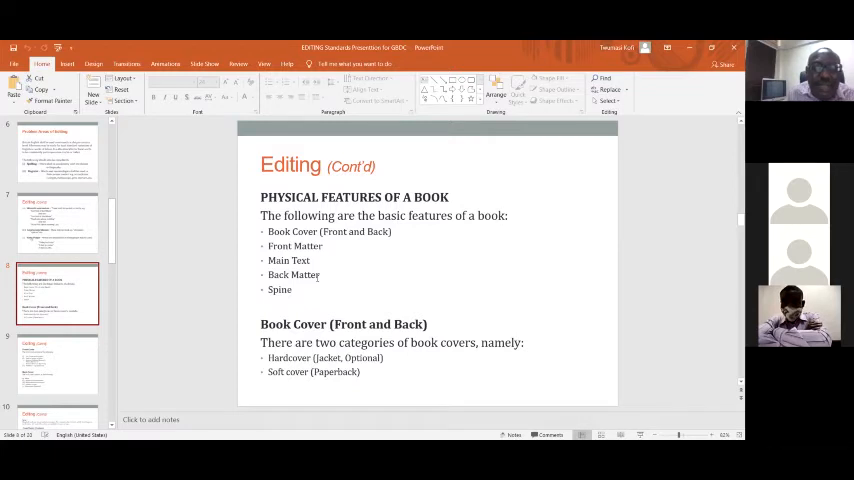
Step: Show slide 9, detailing what the front and back covers contain
{"action": "left_click", "coordinate": [55, 223]}
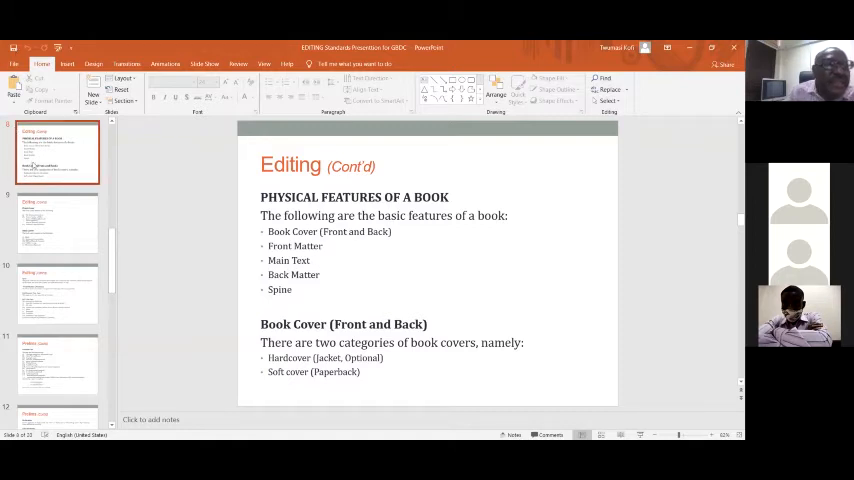
{"action": "left_click", "coordinate": [57, 223]}
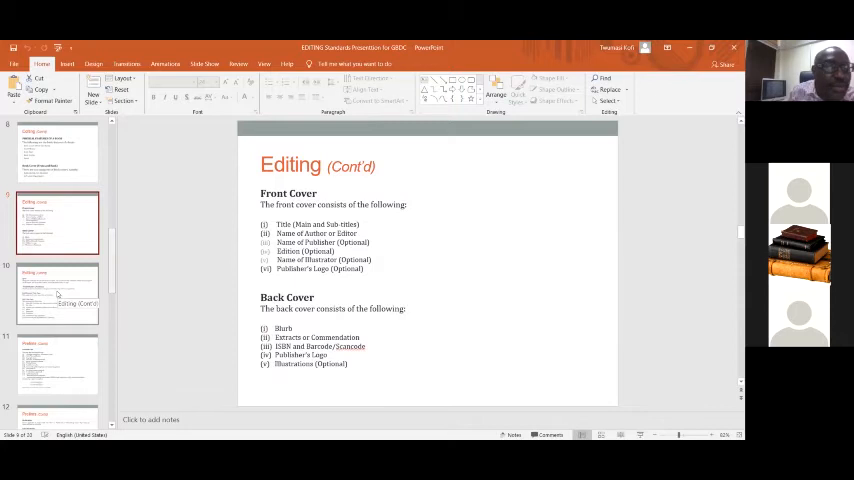
Step: Show slide 10 on the spine, front matter order, half-title and full title pages
{"action": "left_click", "coordinate": [60, 298]}
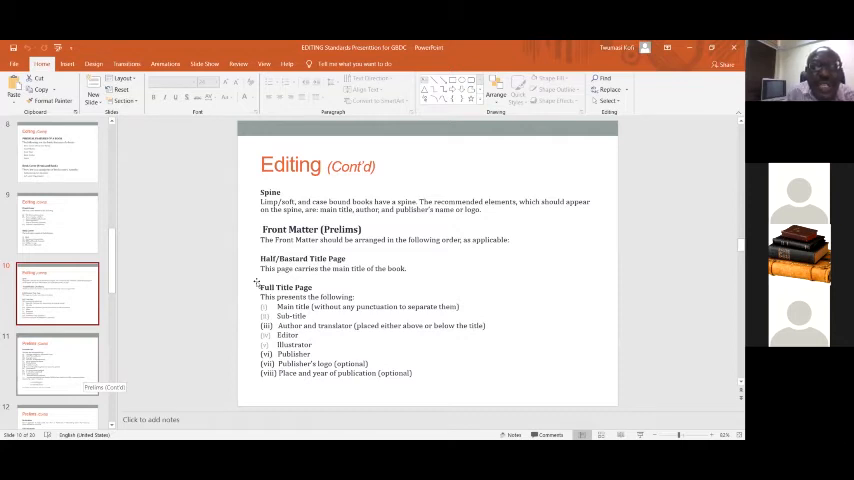
{"action": "mouse_move", "coordinate": [266, 281]}
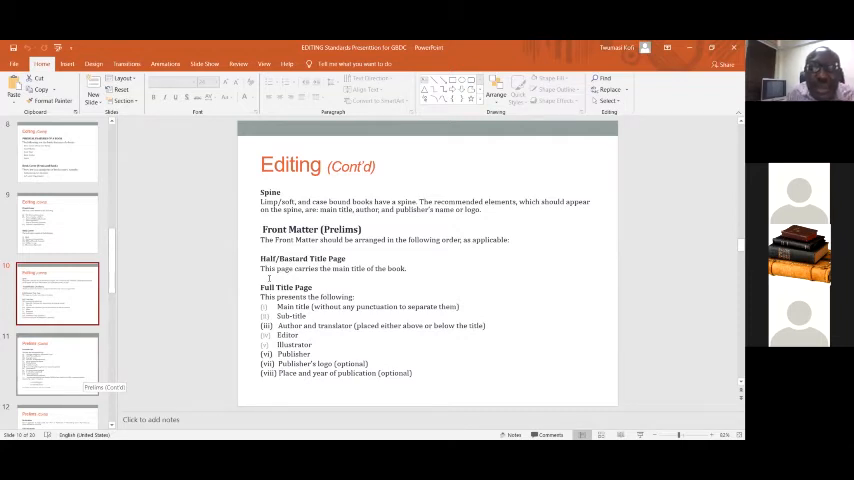
{"action": "left_click", "coordinate": [57, 366]}
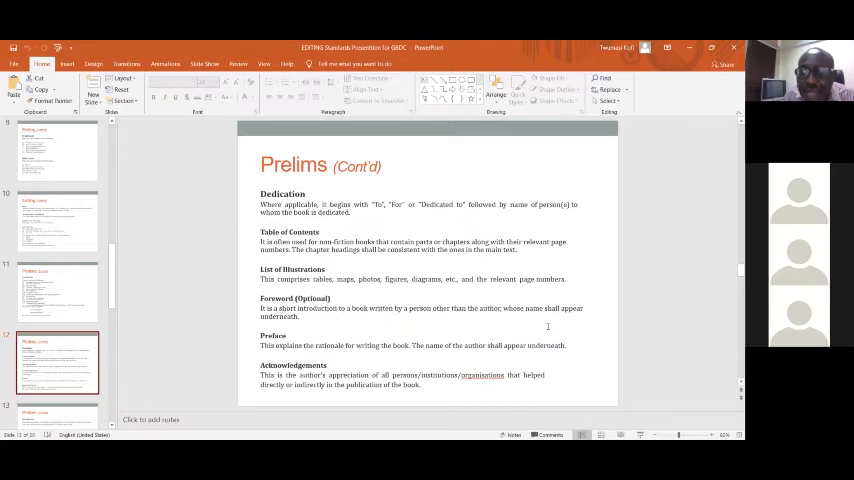
{"action": "mouse_move", "coordinate": [553, 349]}
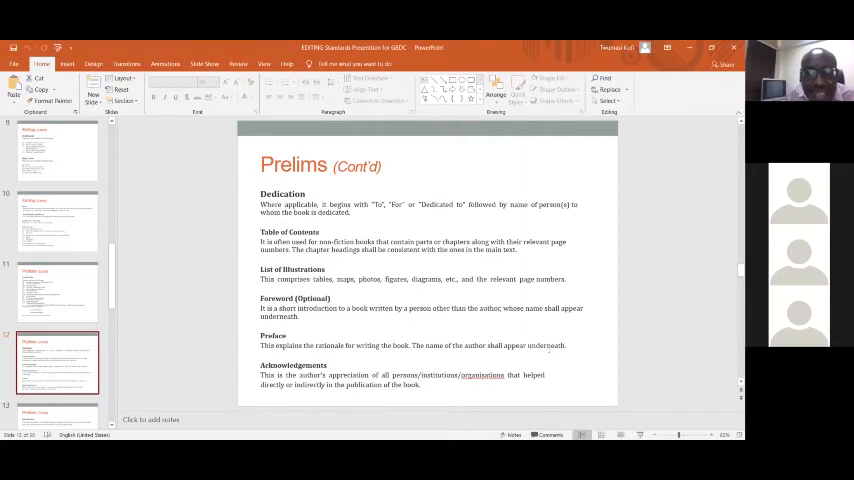
{"action": "mouse_move", "coordinate": [592, 341]}
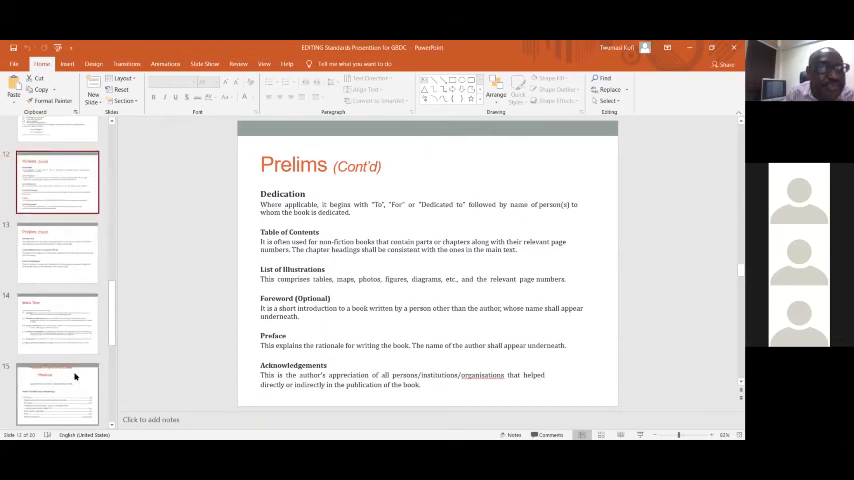
{"action": "left_click", "coordinate": [57, 253]}
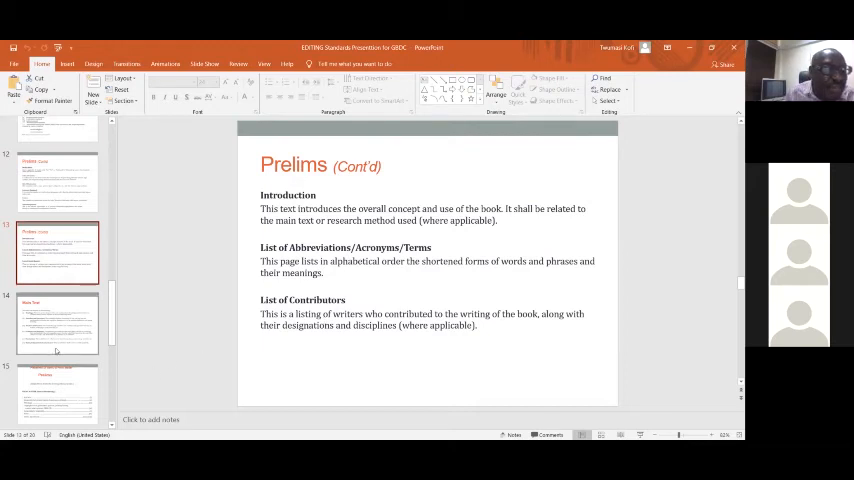
Step: Show slide 14, 'Main Text', listing headings, exercises, footnotes and illustrations
{"action": "left_click", "coordinate": [57, 322]}
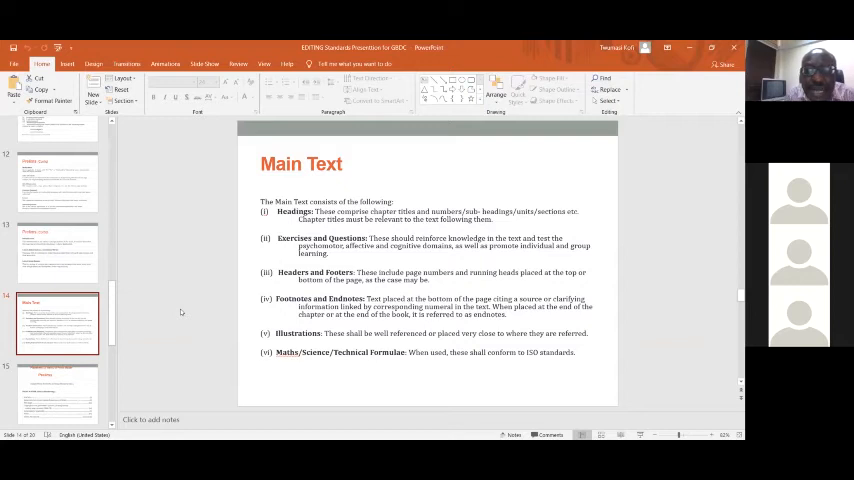
{"action": "mouse_move", "coordinate": [243, 303]}
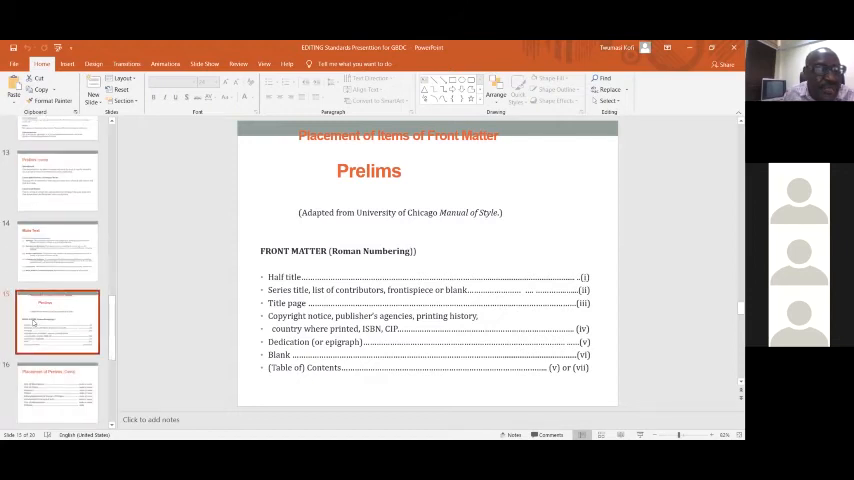
Step: Show slide 15, 'Placement of Items of Front Matter', with roman-numbered prelims
{"action": "left_click", "coordinate": [57, 320]}
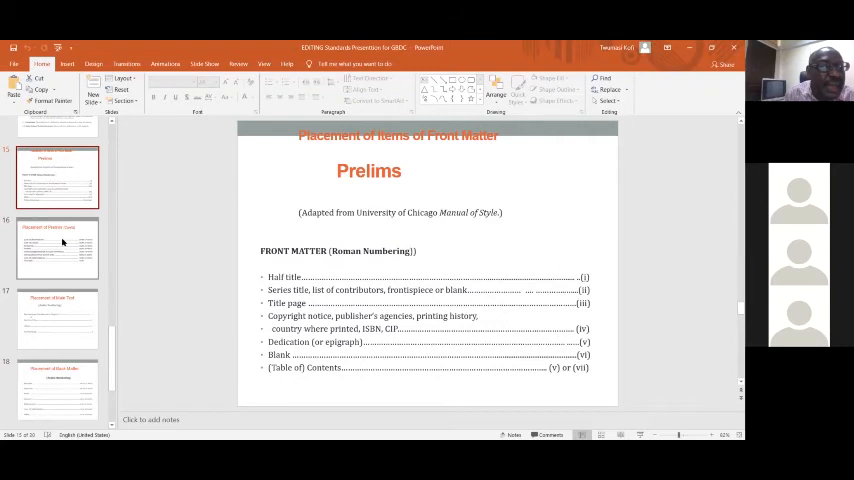
{"action": "left_click", "coordinate": [57, 248]}
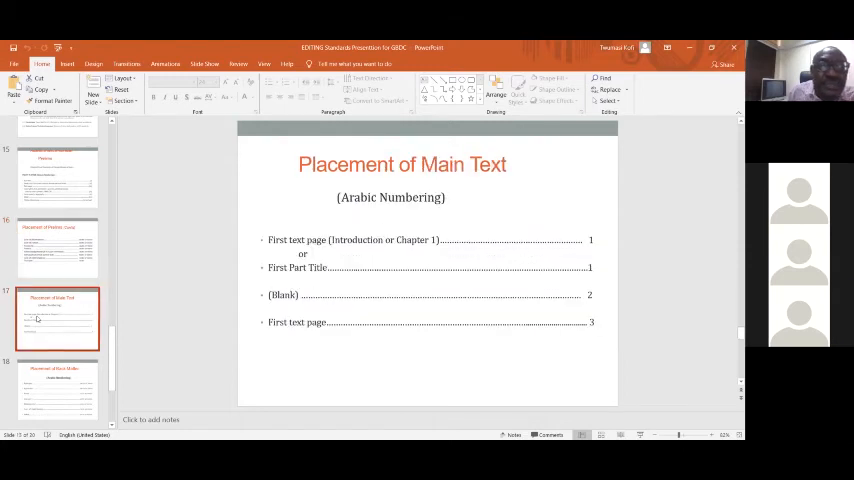
{"action": "mouse_move", "coordinate": [170, 284]}
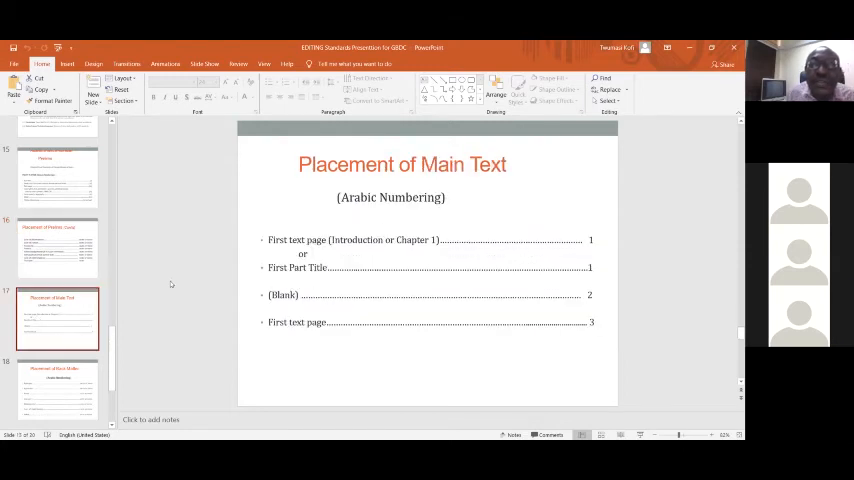
{"action": "mouse_move", "coordinate": [207, 269]}
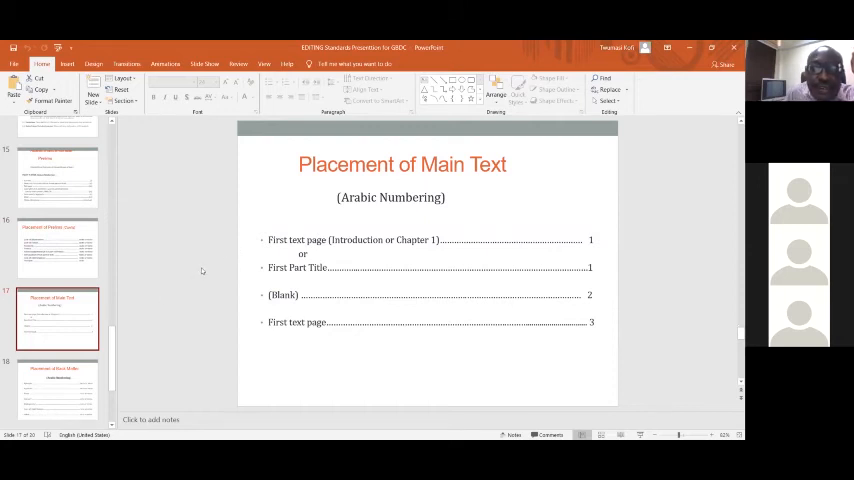
{"action": "mouse_move", "coordinate": [206, 266]}
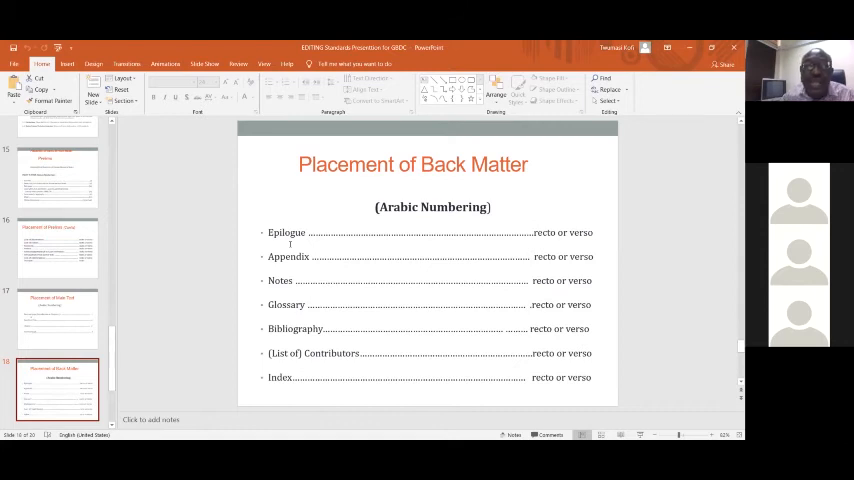
{"action": "mouse_move", "coordinate": [40, 392]}
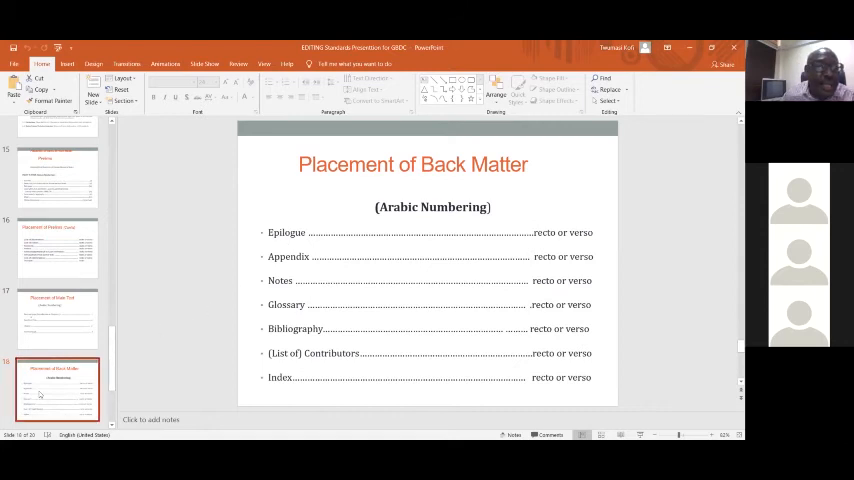
{"action": "scroll", "scroll_direction": "down", "scroll_amount": 3}
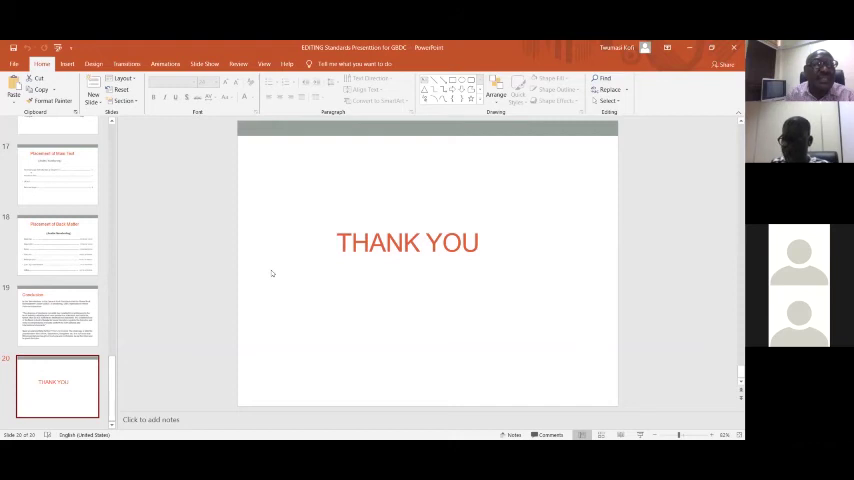
{"action": "mouse_move", "coordinate": [170, 389]}
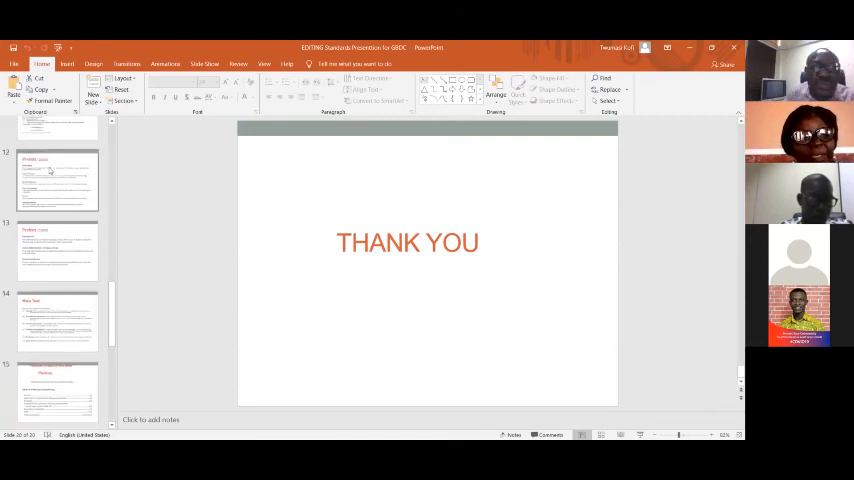
Step: Return to slide 16, 'Placement of Prelims (Cont'd)', listing recto or verso placements
{"action": "scroll", "scroll_direction": "down", "scroll_amount": 3}
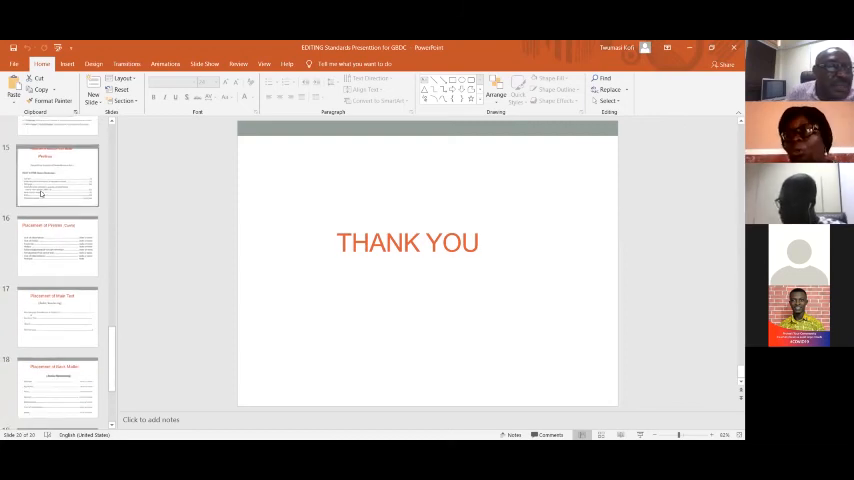
{"action": "left_click", "coordinate": [57, 178]}
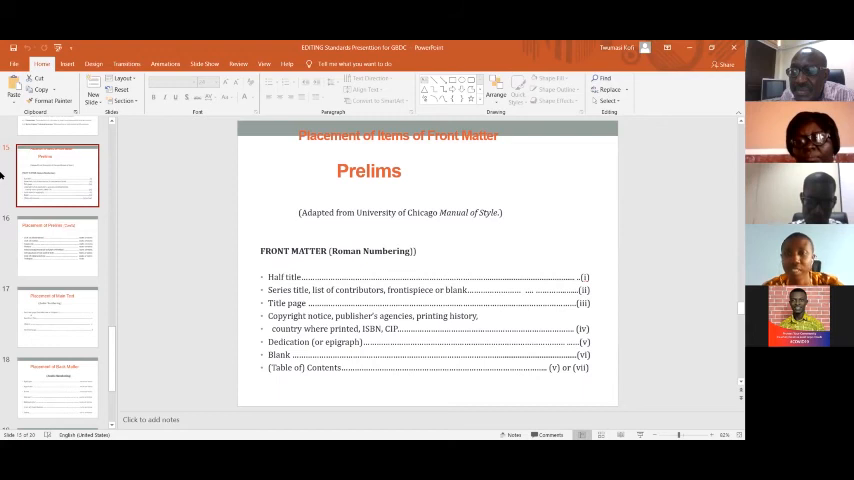
{"action": "mouse_move", "coordinate": [57, 173]}
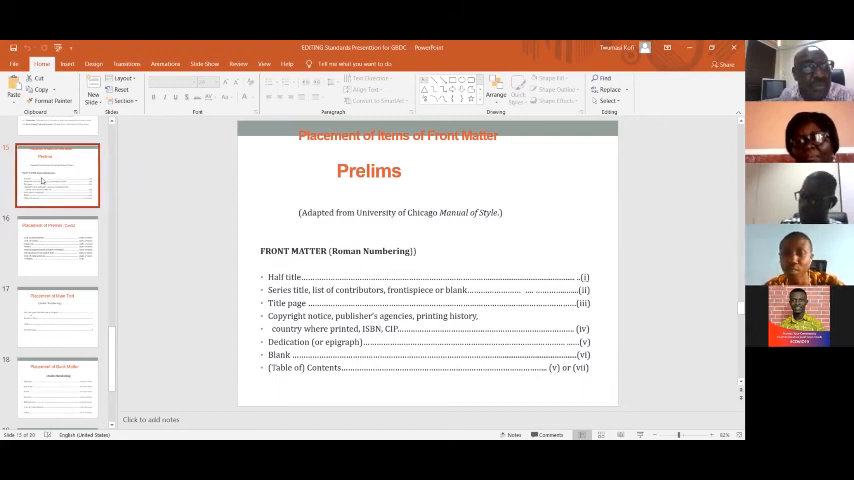
{"action": "mouse_move", "coordinate": [57, 248]}
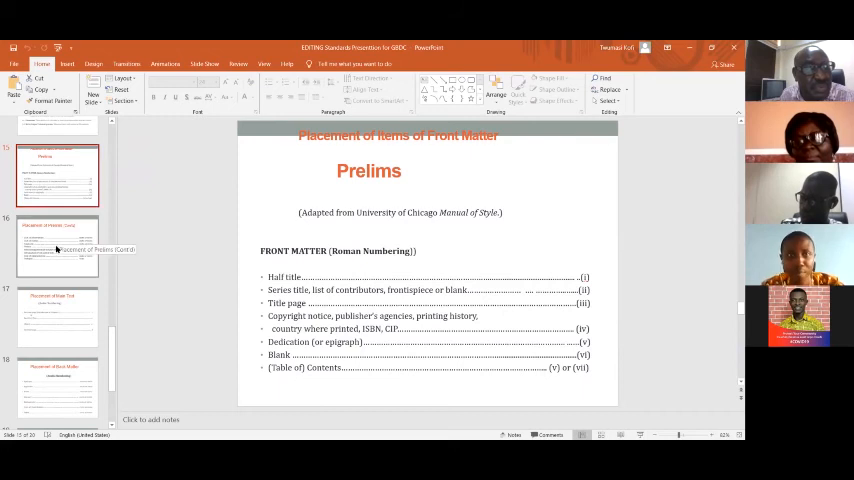
{"action": "left_click", "coordinate": [57, 245]}
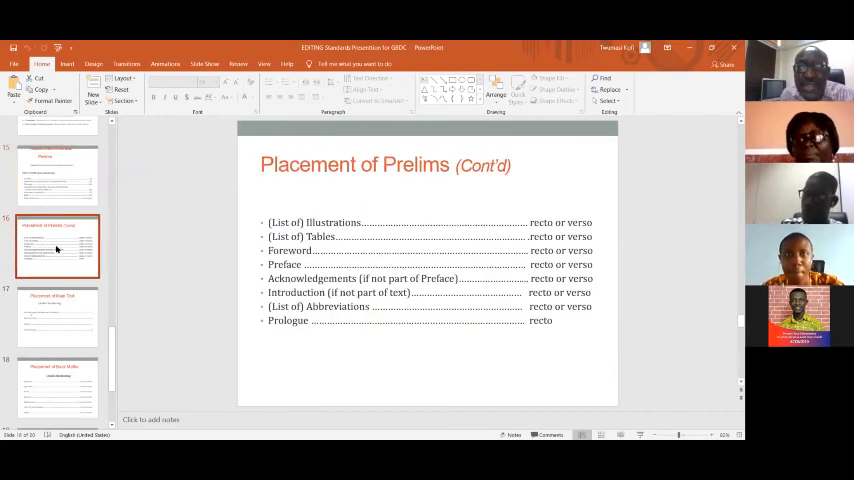